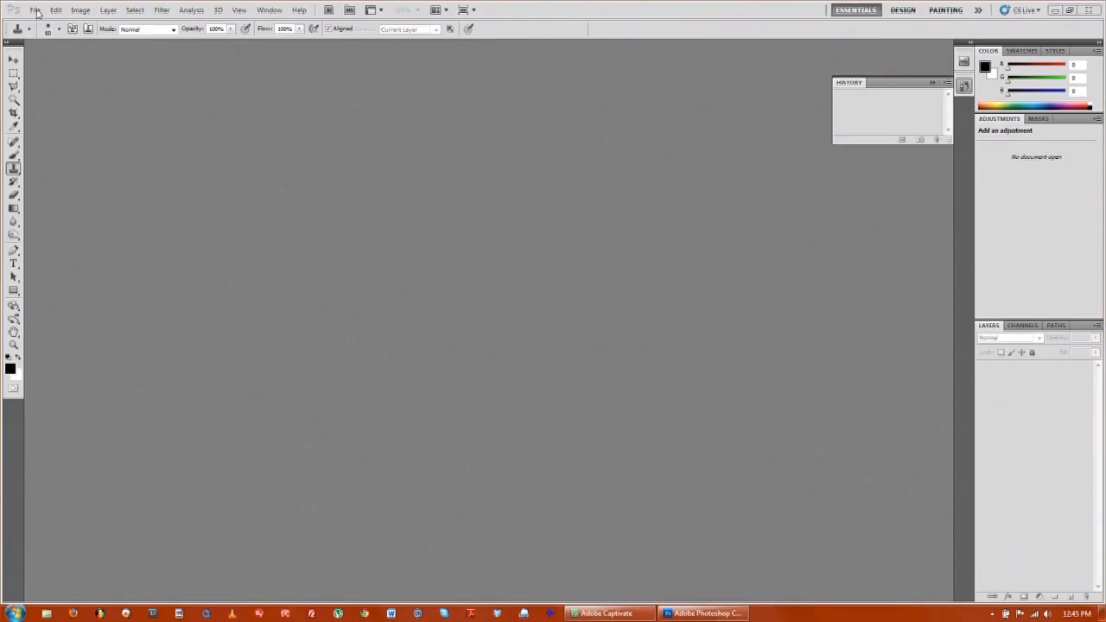
# Open the balding head JPEG from the Desktop as a new document
pyautogui.click(35, 10)
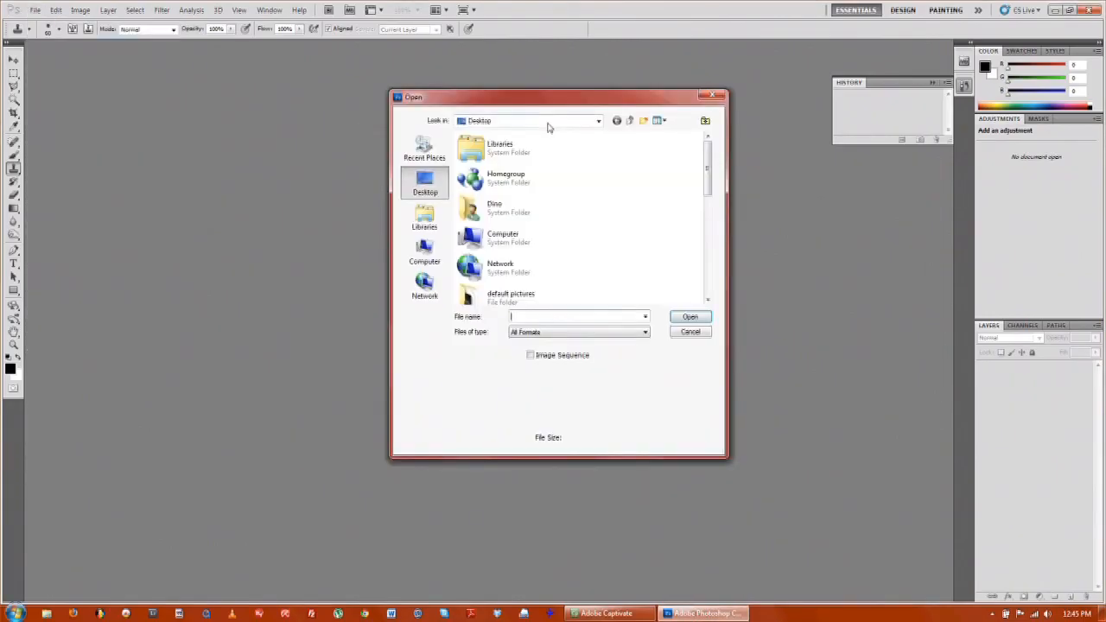
pyautogui.scroll(-3)
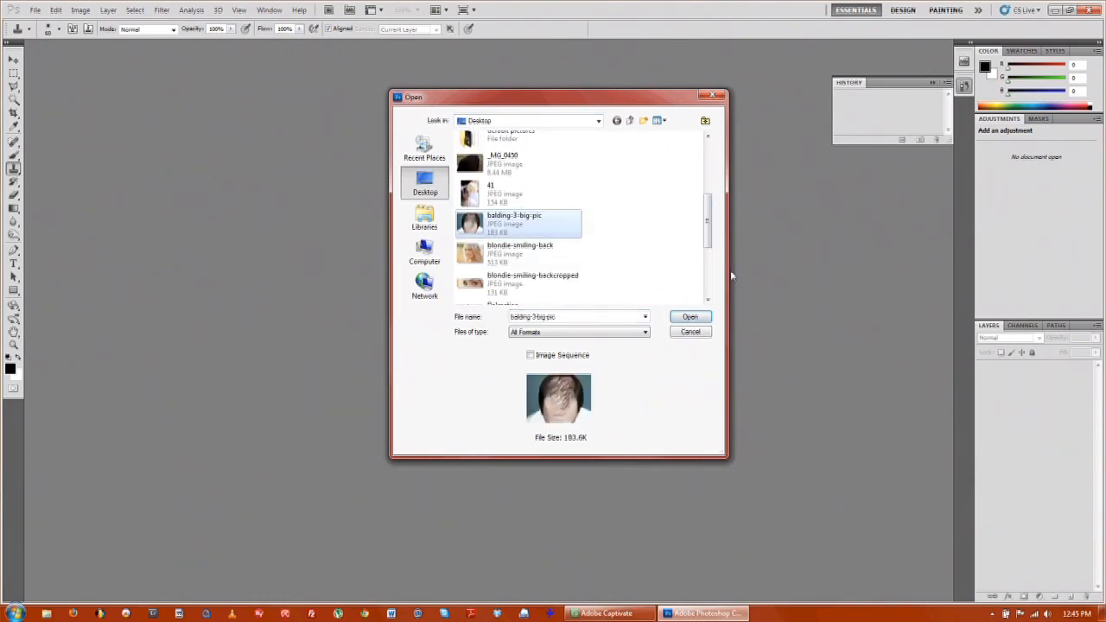
pyautogui.click(689, 316)
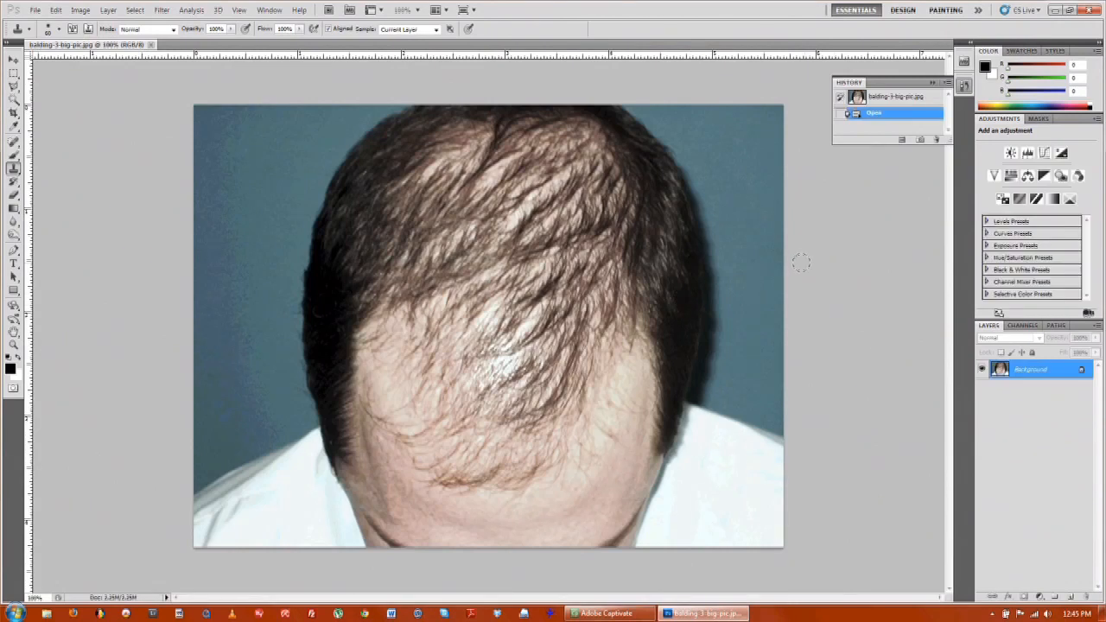
pyautogui.moveTo(1040, 384)
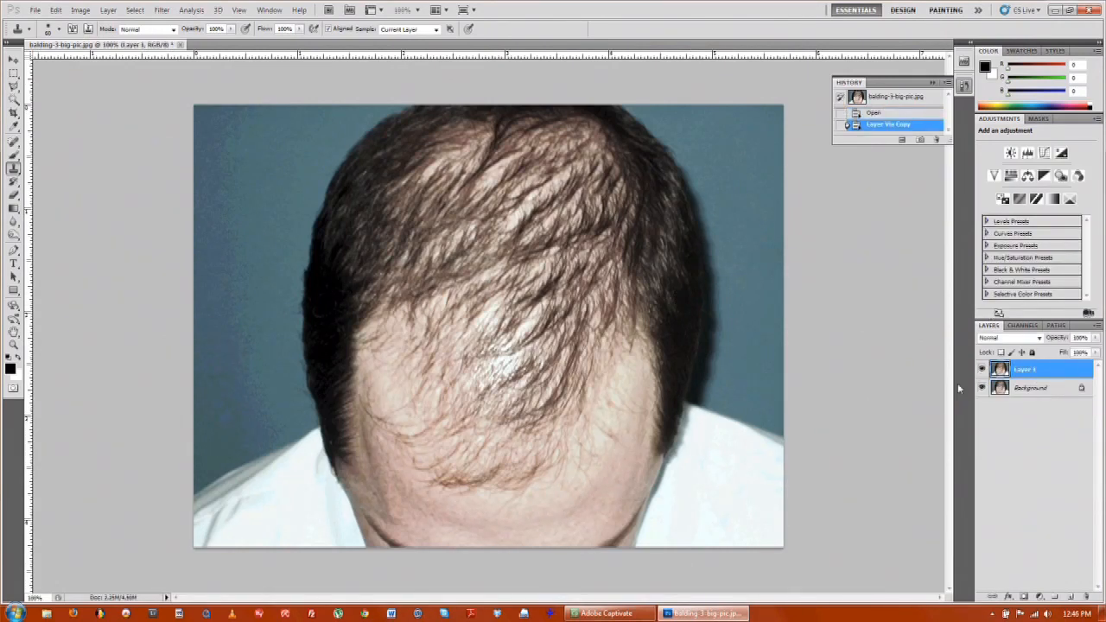
# Select the Background layer, then make the duplicated Layer 1 active again
pyautogui.click(1029, 387)
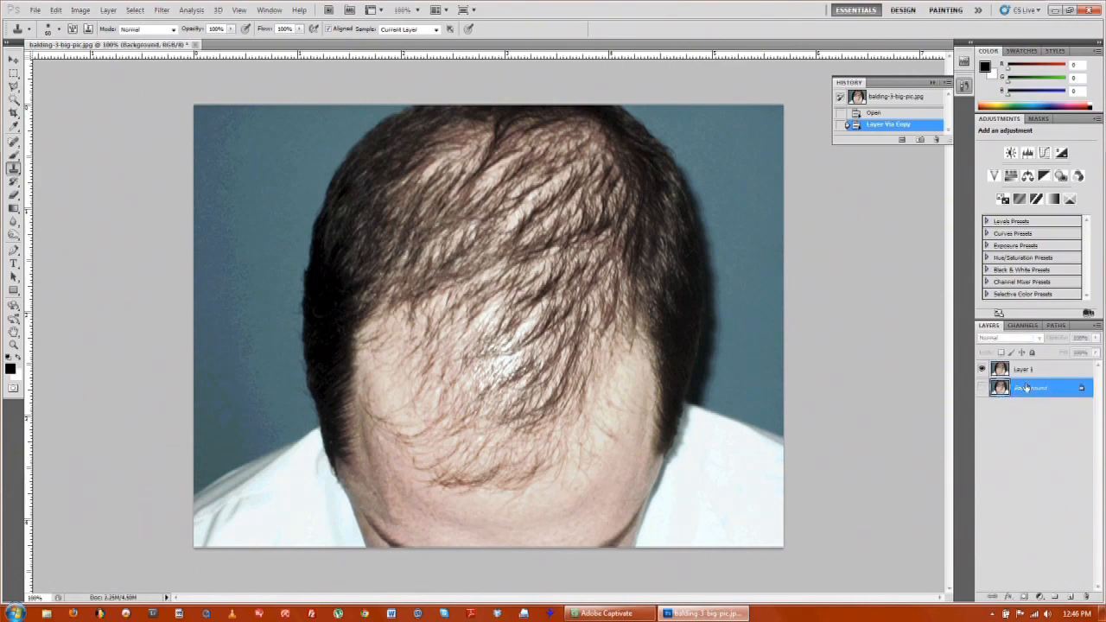
pyautogui.click(1022, 370)
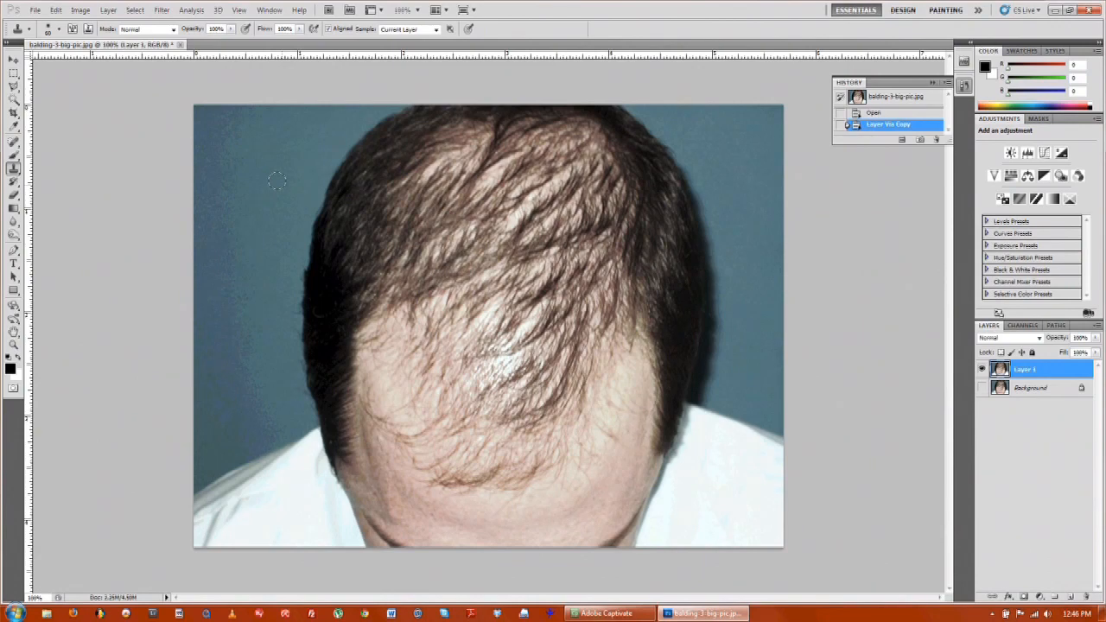
pyautogui.moveTo(97, 7)
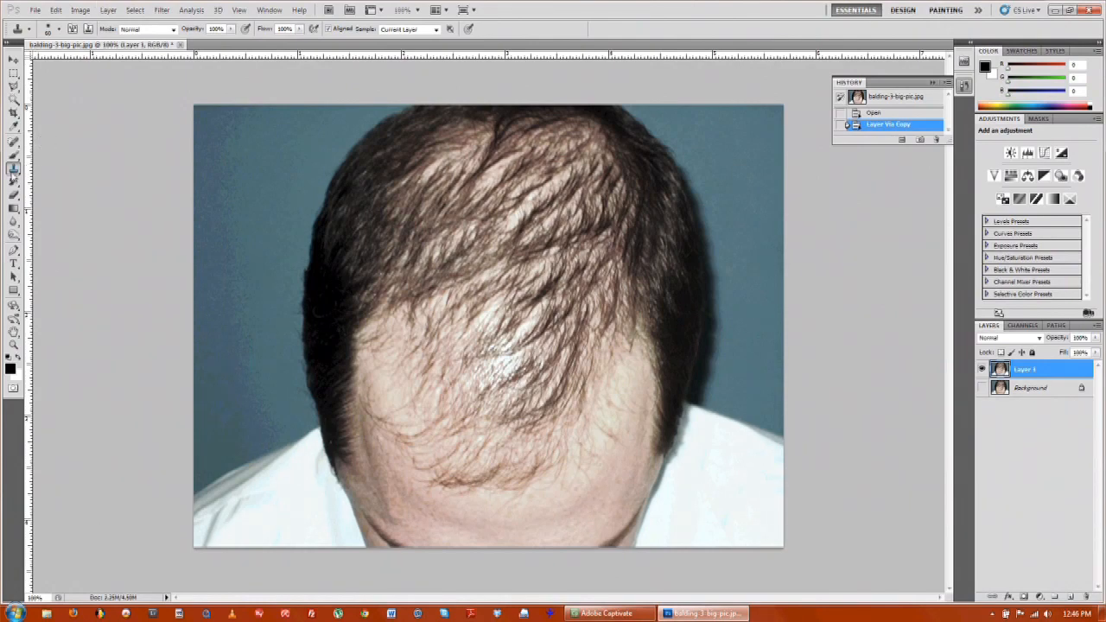
pyautogui.moveTo(667, 182)
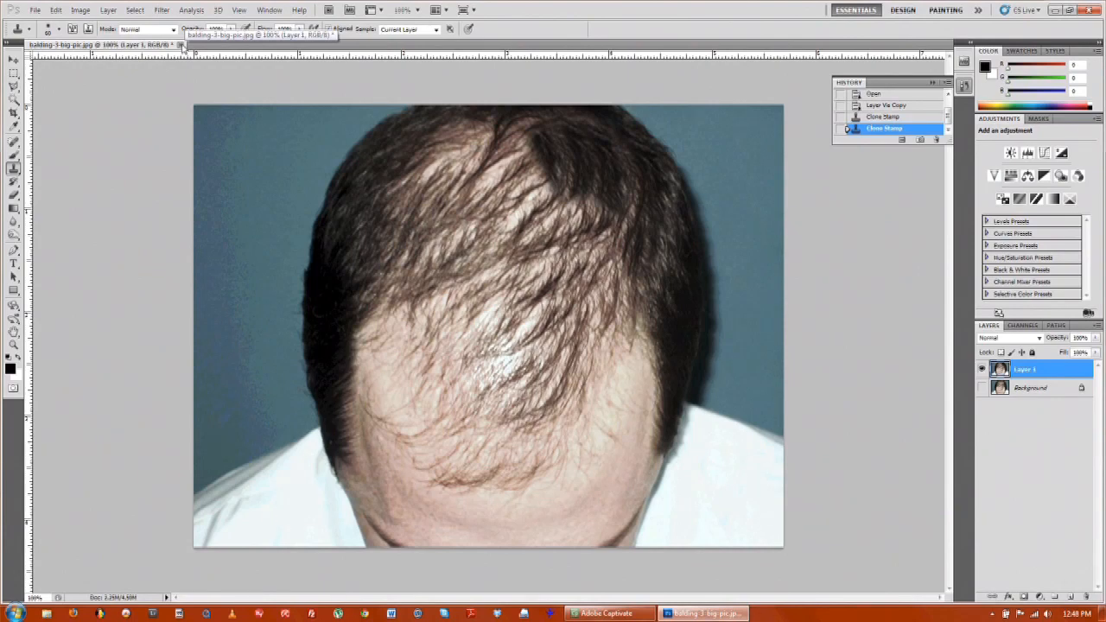
# Close the balding head document, answering the save prompt
pyautogui.click(182, 45)
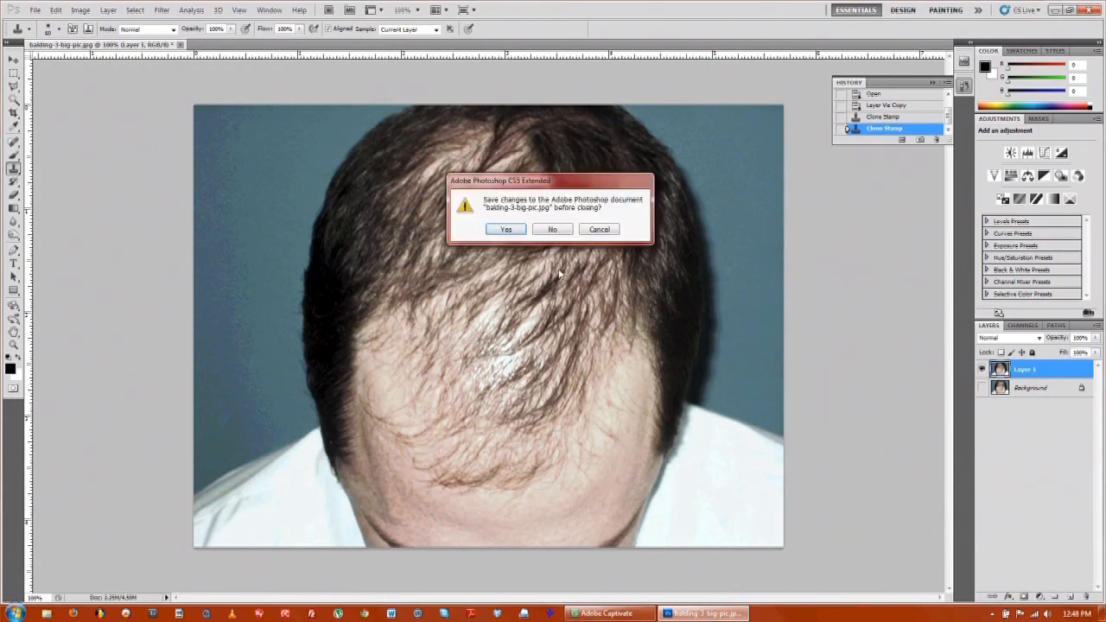
pyautogui.click(34, 11)
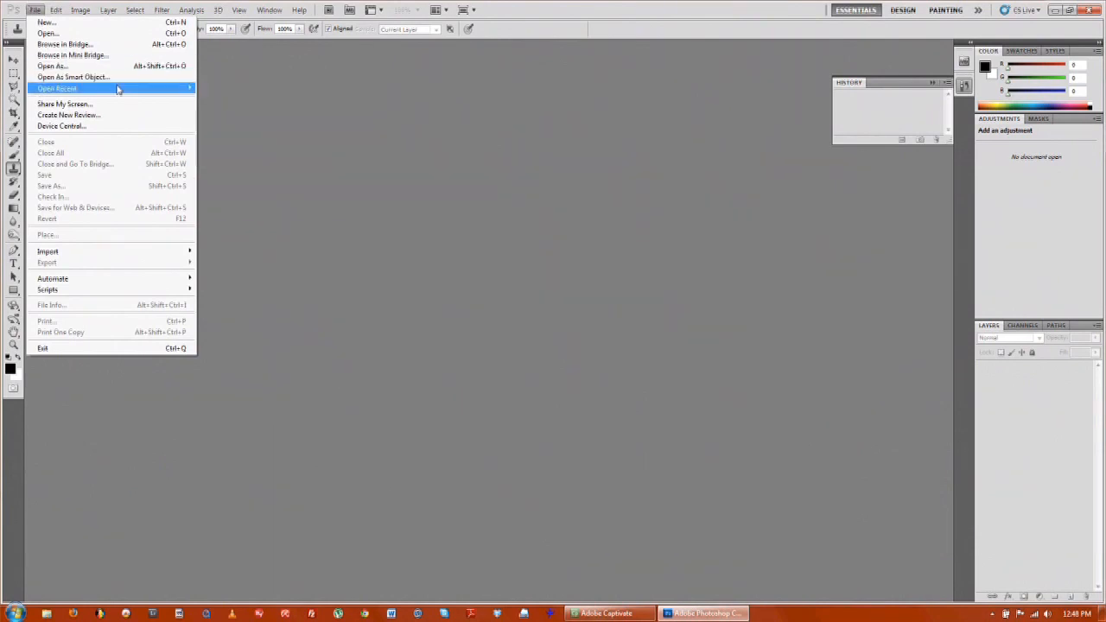
# Open the eye close-up JPEG as a new document
pyautogui.click(47, 33)
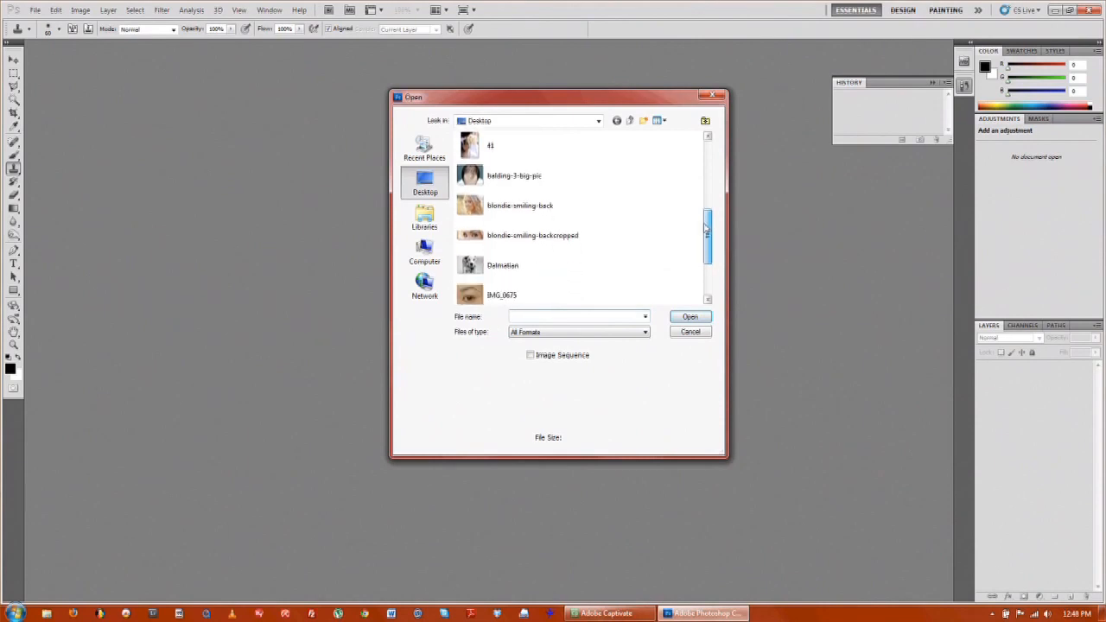
pyautogui.click(501, 215)
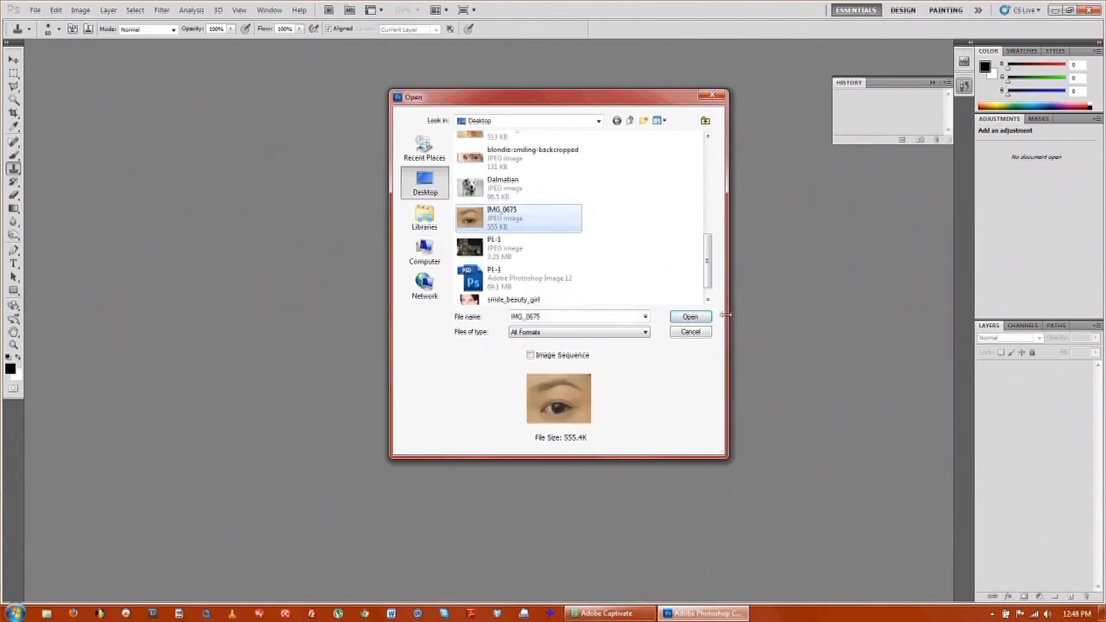
pyautogui.click(689, 316)
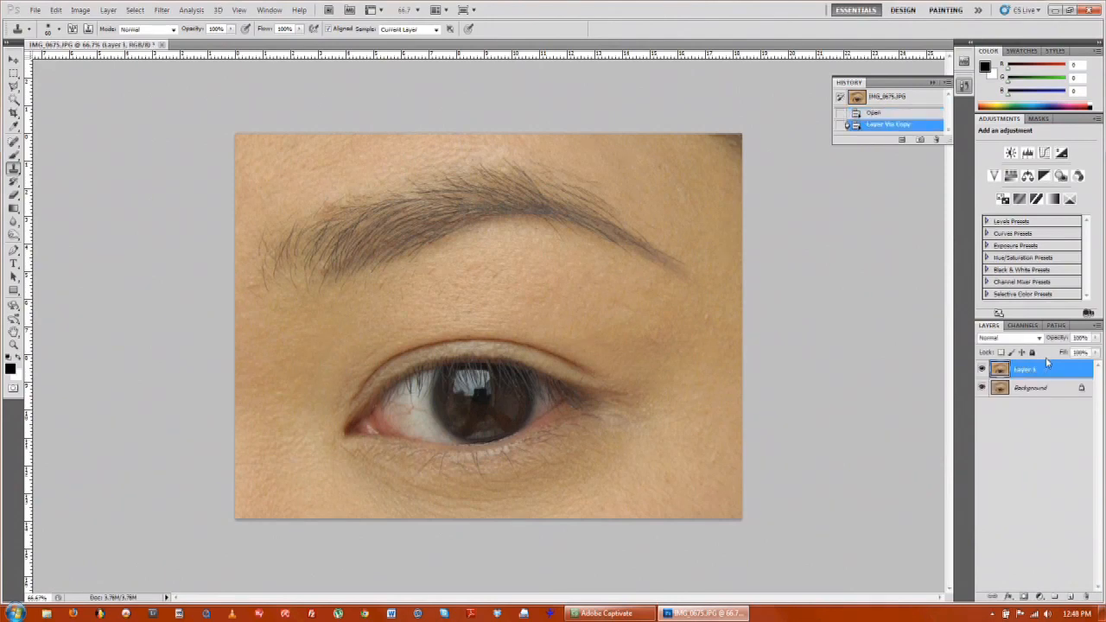
# Make the new 'Layer 1 copy' of the eye photo the active layer
pyautogui.click(982, 387)
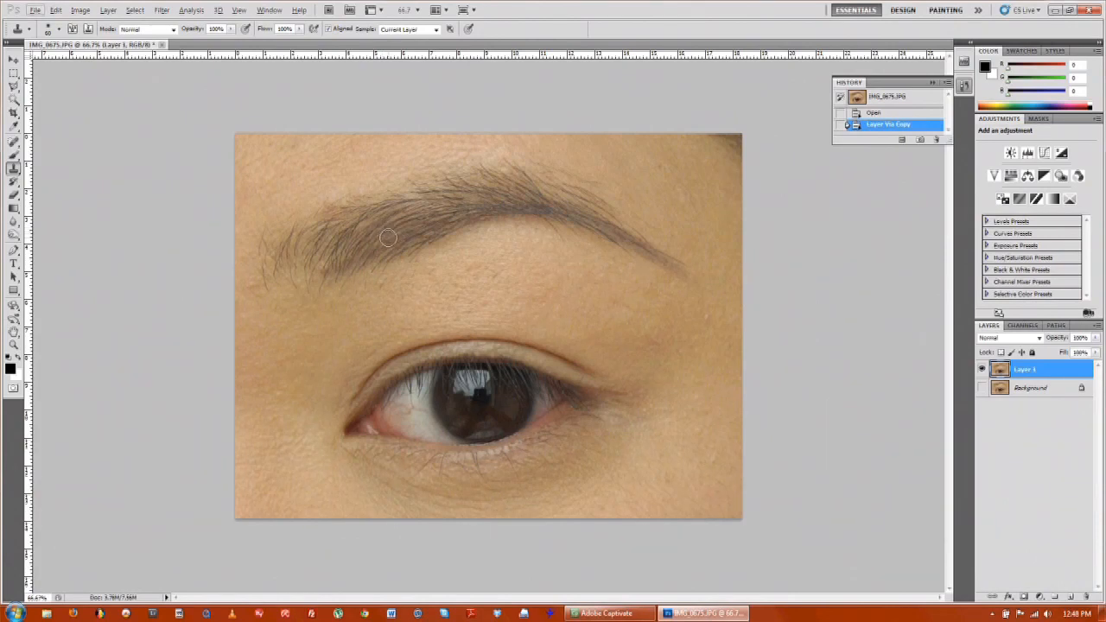
pyautogui.moveTo(424, 197)
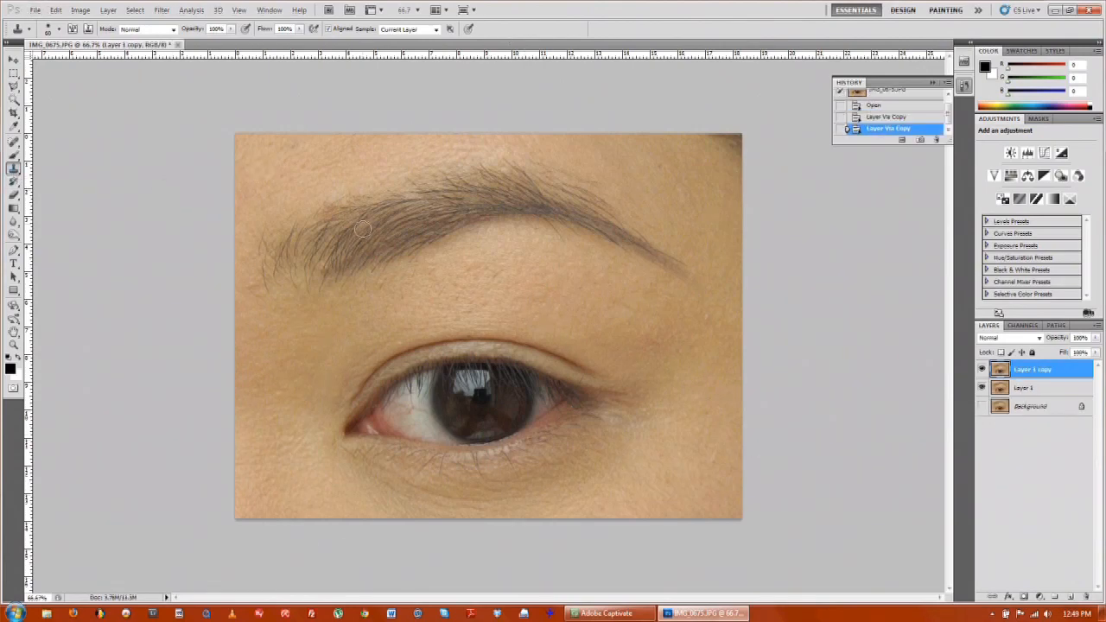
pyautogui.moveTo(397, 245)
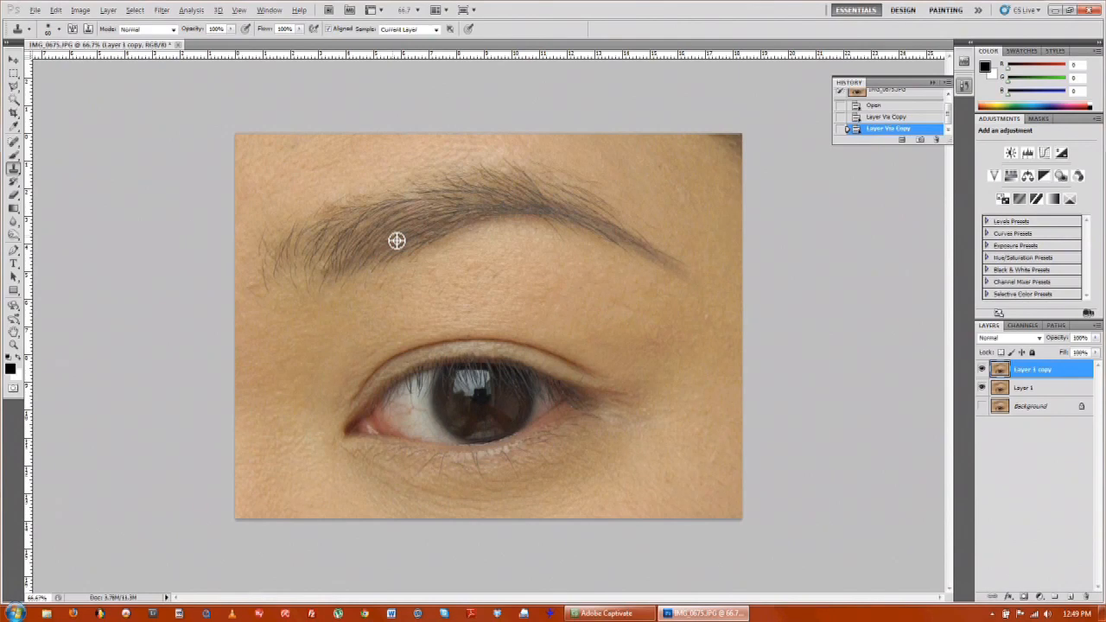
# Attempt two clone-stamp strokes on the eyebrow, dismissing the source-not-defined warnings
pyautogui.click(397, 240)
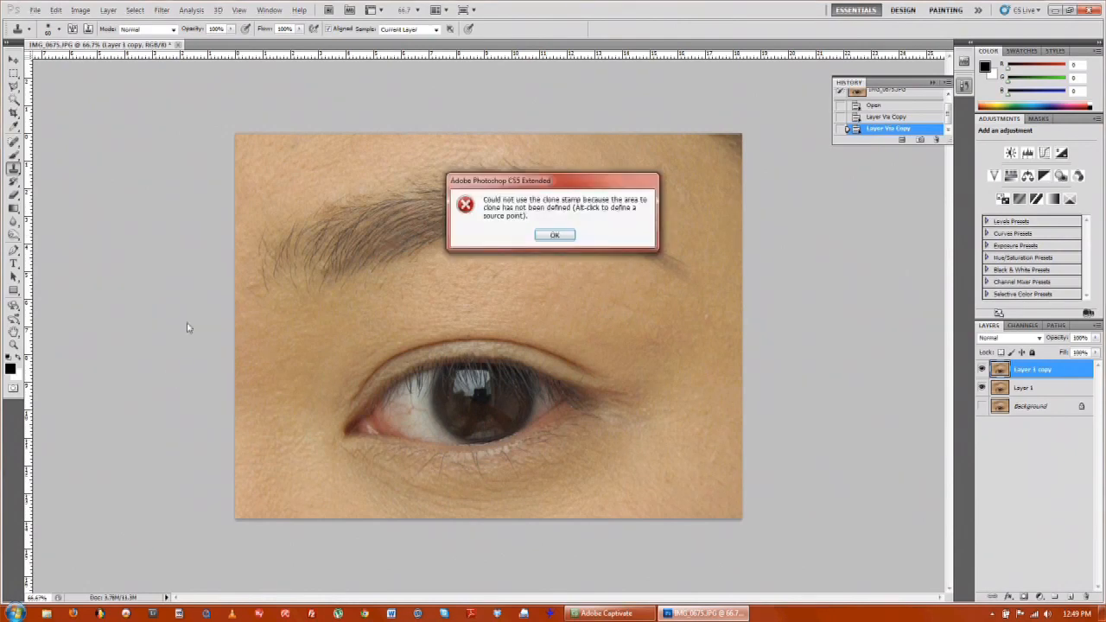
pyautogui.click(553, 235)
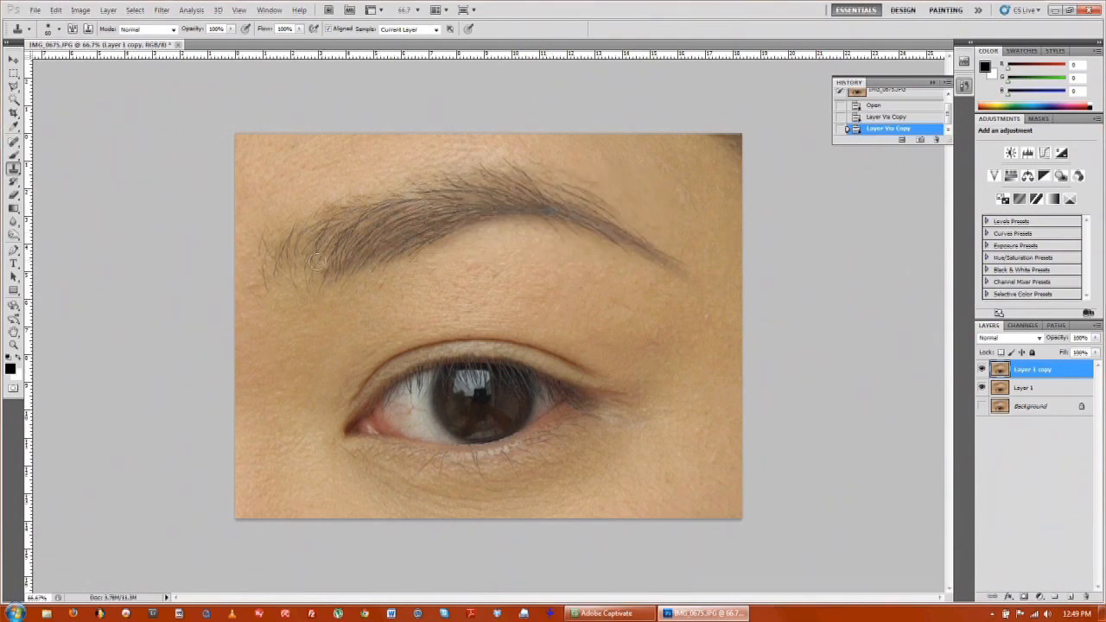
pyautogui.click(320, 263)
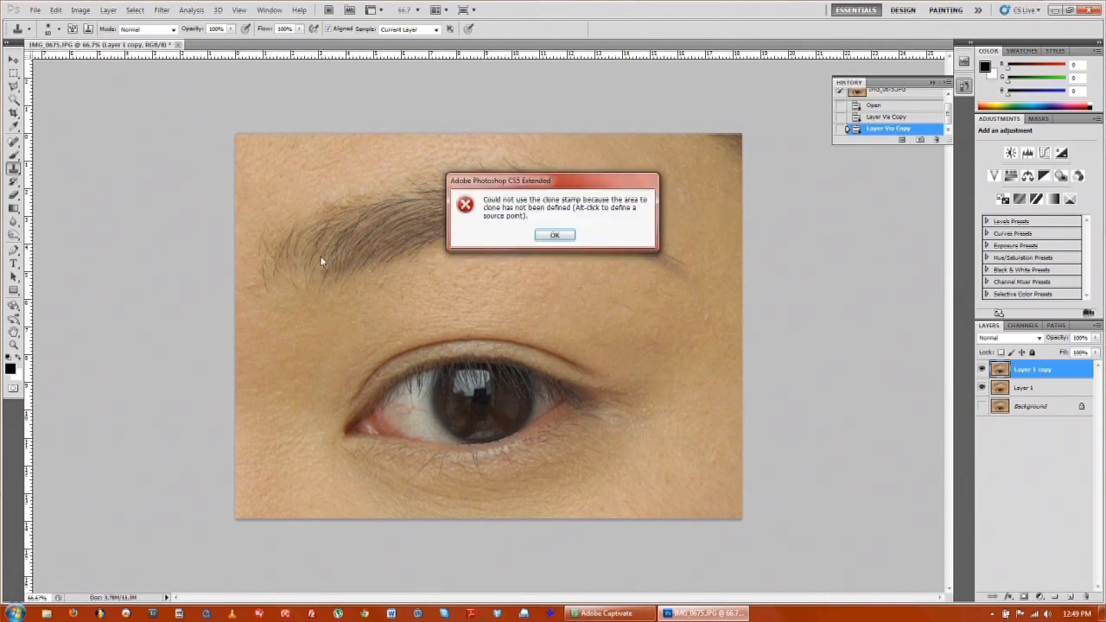
pyautogui.click(554, 235)
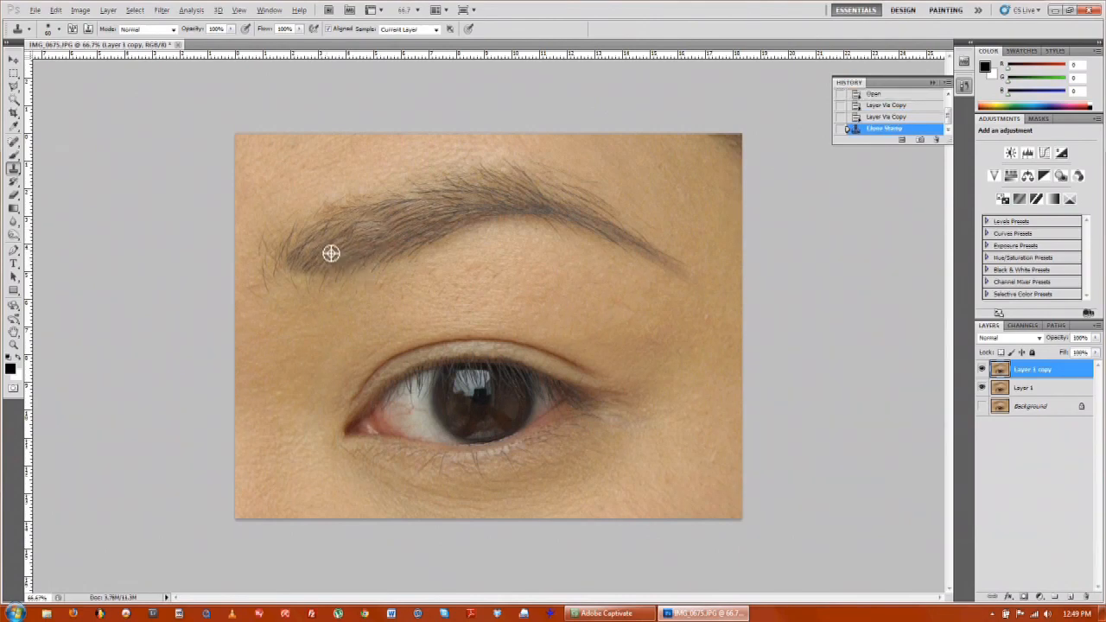
# Paint cloned brow hairs into the eyebrow's inner gap and along its length
pyautogui.click(332, 253)
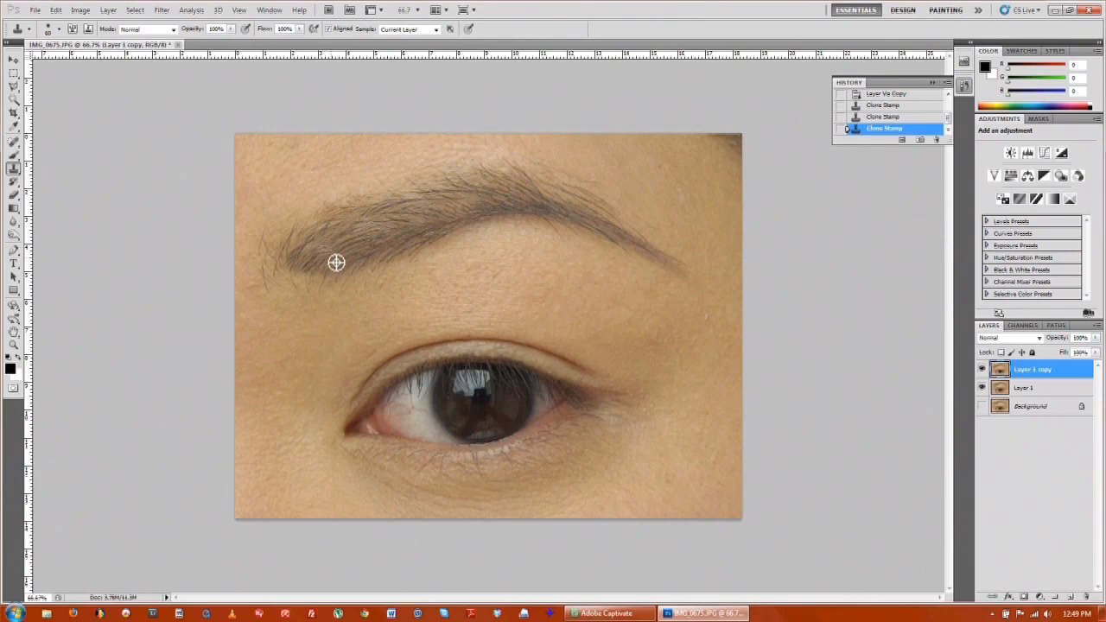
pyautogui.moveTo(335, 262); pyautogui.dragTo(390, 223)
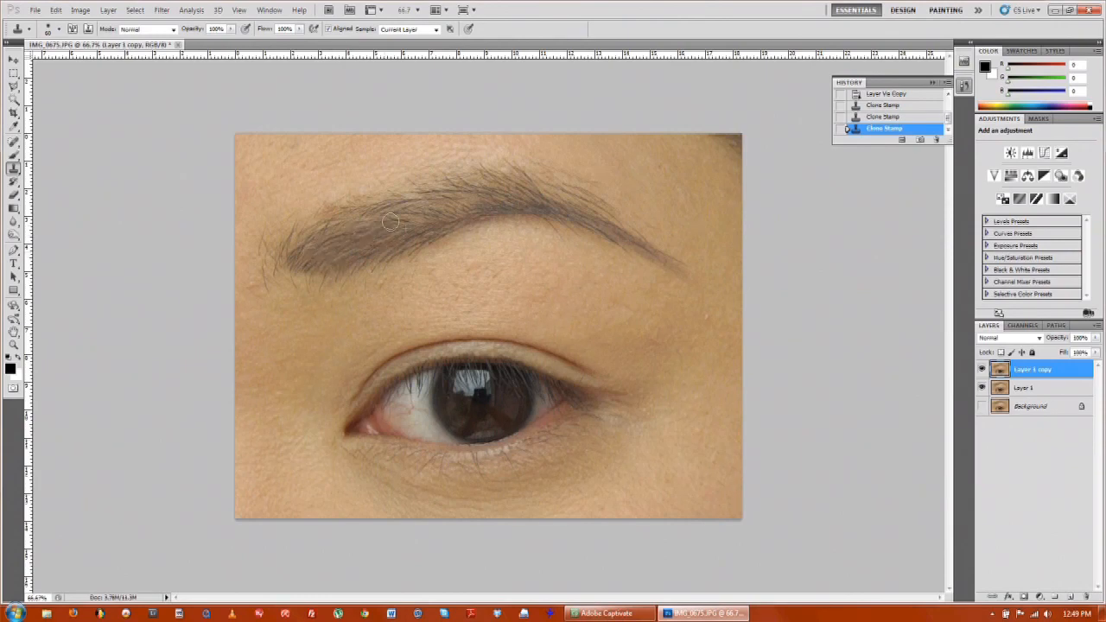
pyautogui.moveTo(389, 222); pyautogui.dragTo(337, 250)
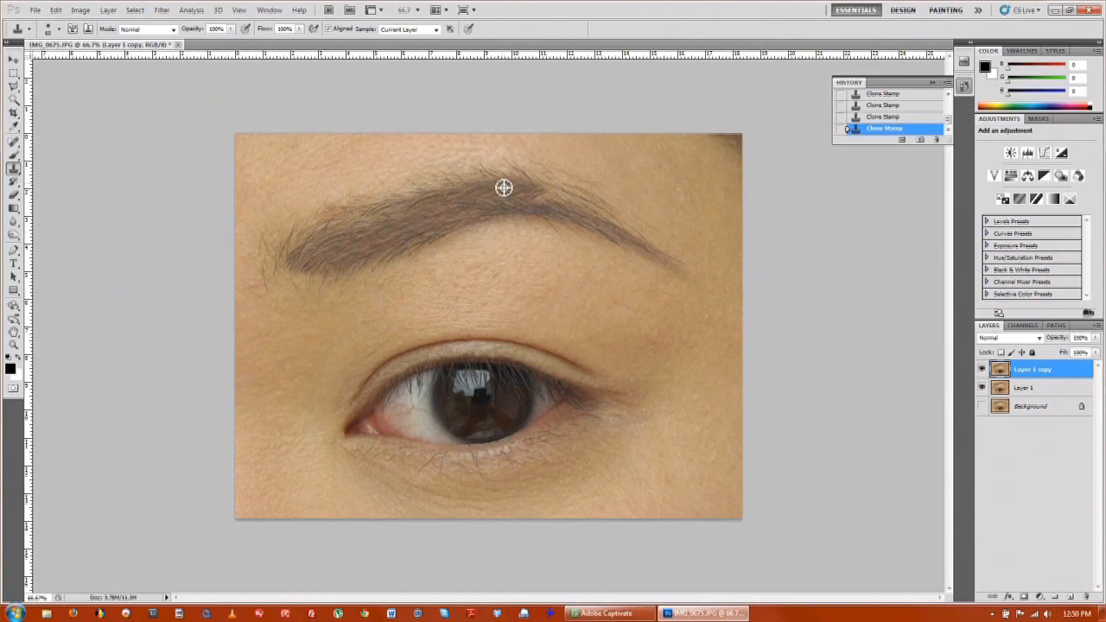
pyautogui.moveTo(528, 185)
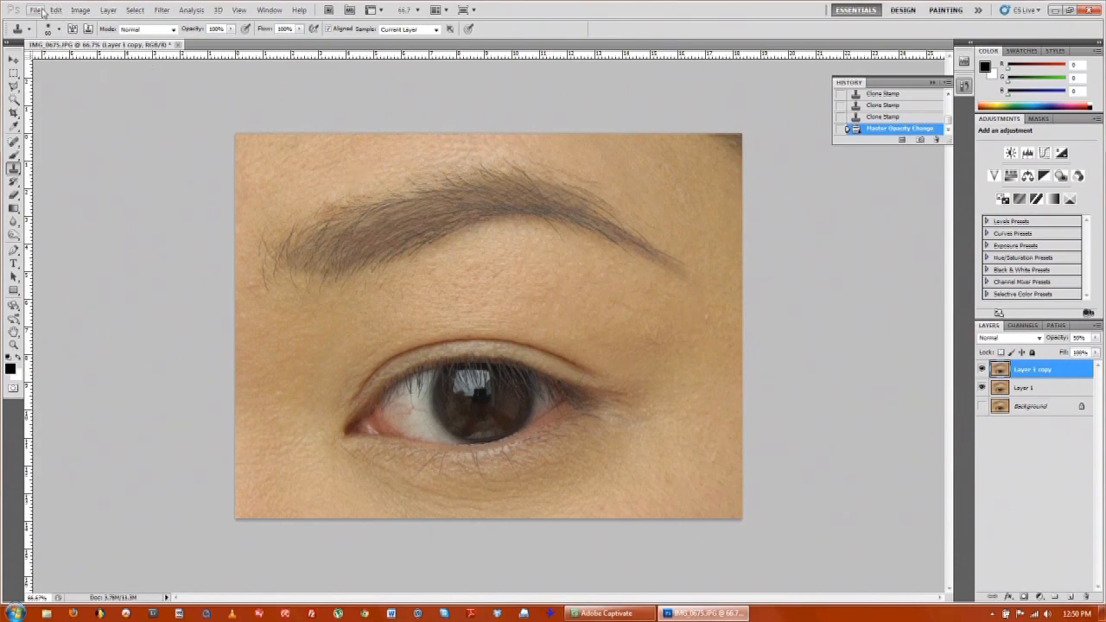
# Bring up the File menu after lowering the Layer 1 copy opacity
pyautogui.click(35, 10)
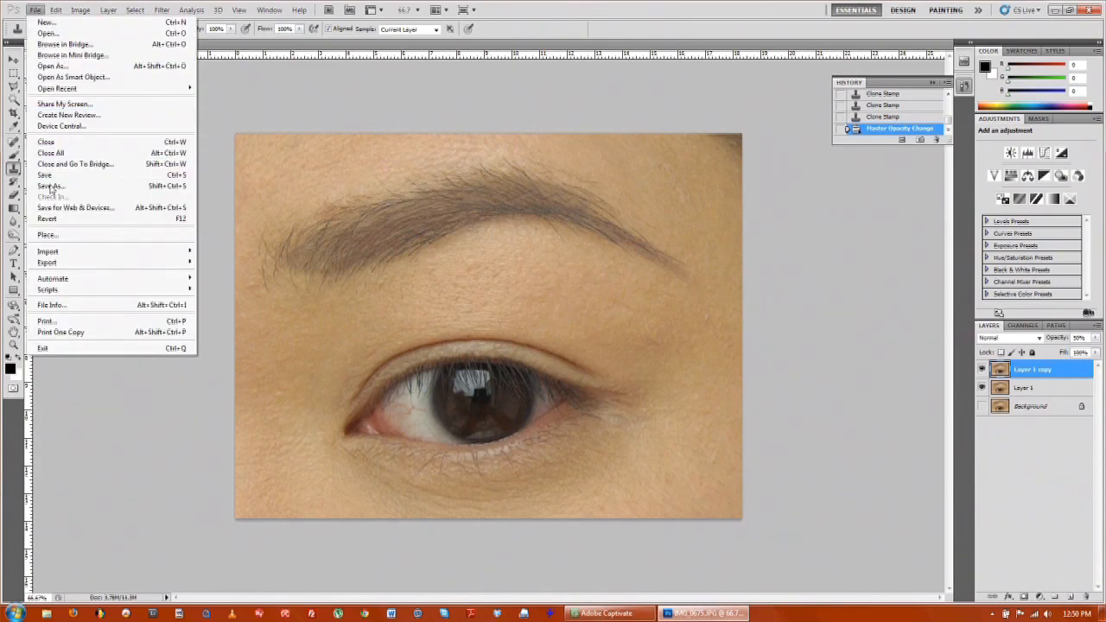